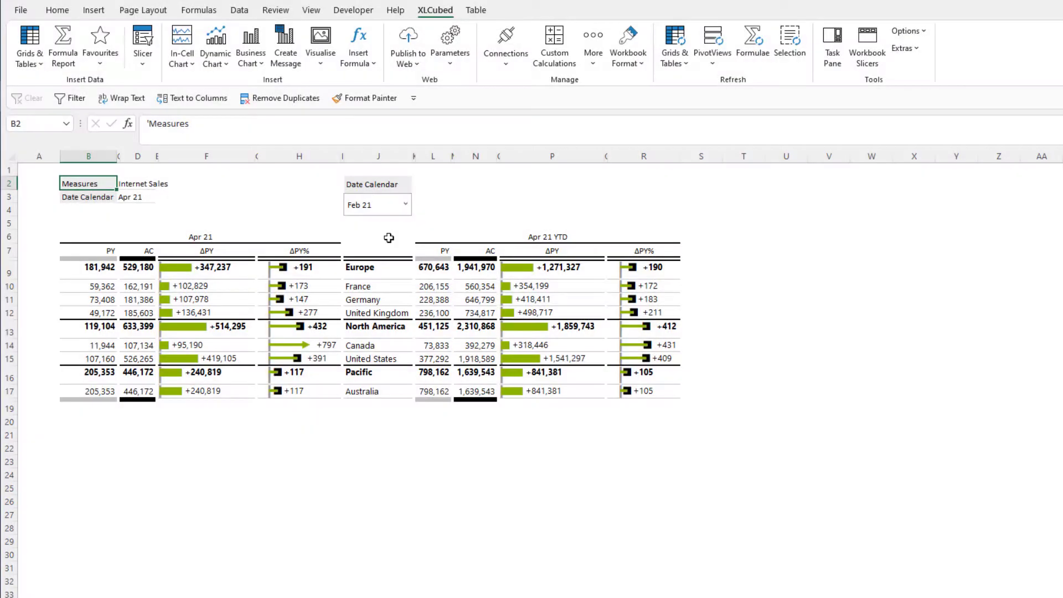
mouse_move(385, 238)
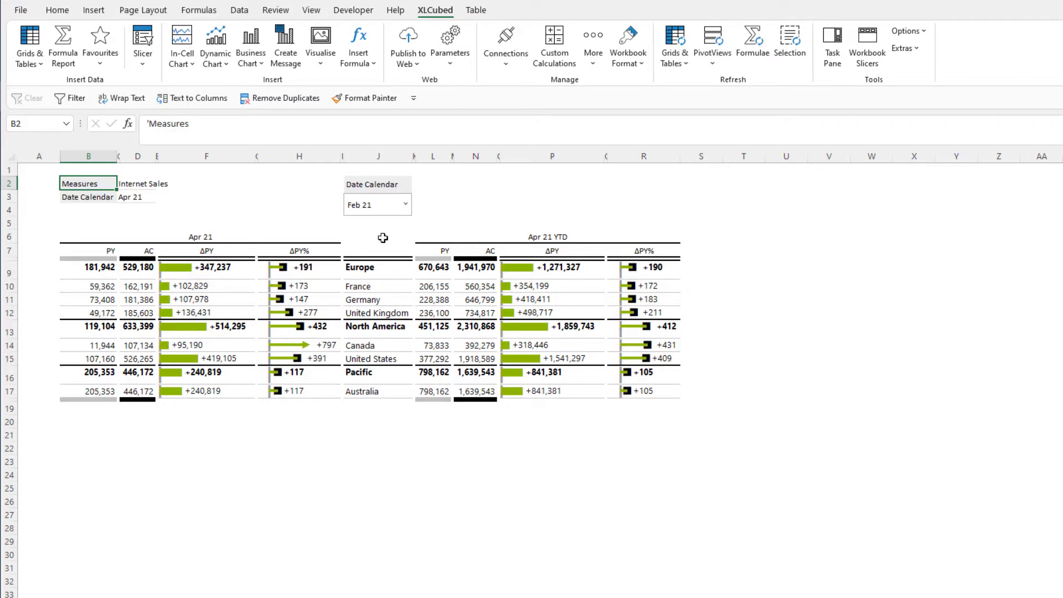
Step: Confirm the Demo Data connection and open the Template table gallery from Grids & Tables
left_click(505, 44)
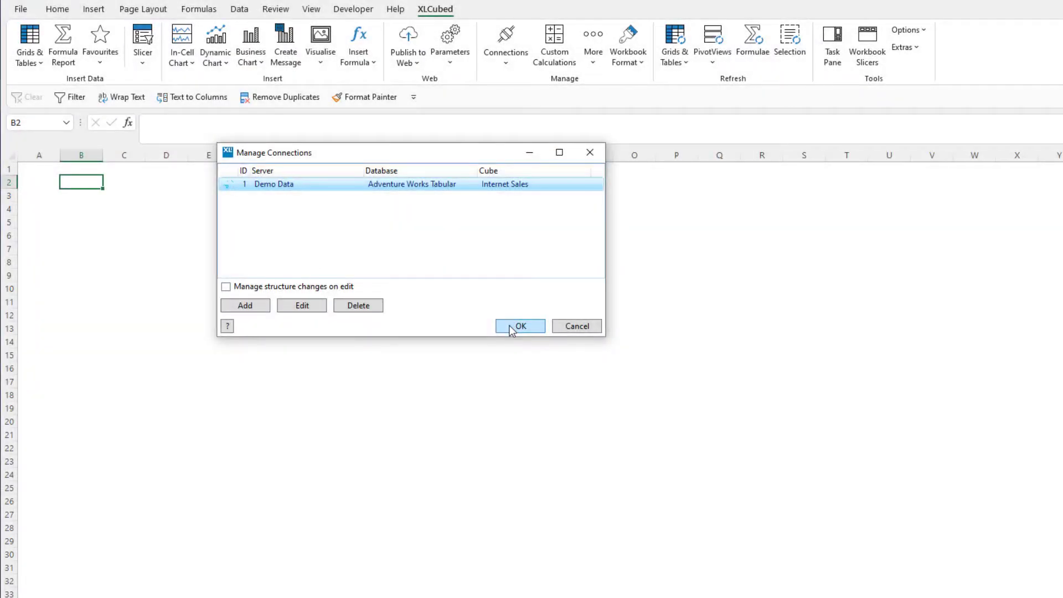
left_click(520, 326)
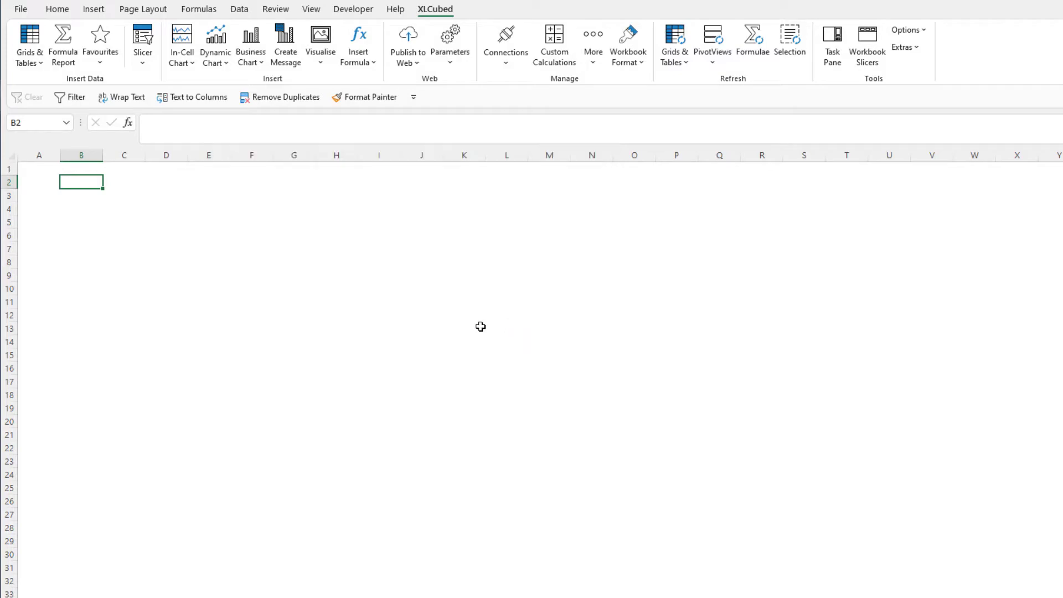
left_click(28, 45)
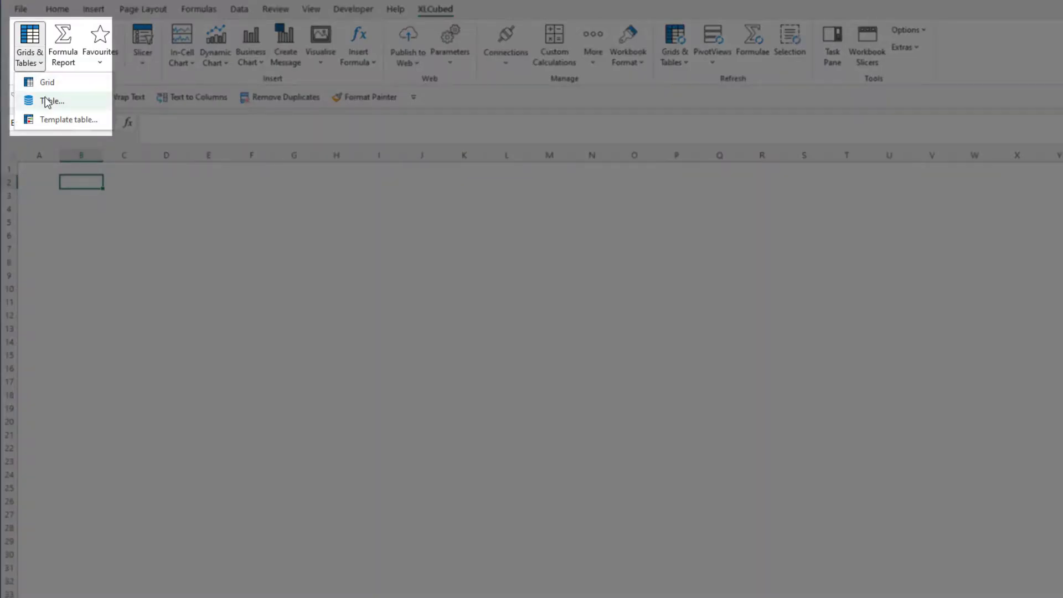
mouse_move(67, 120)
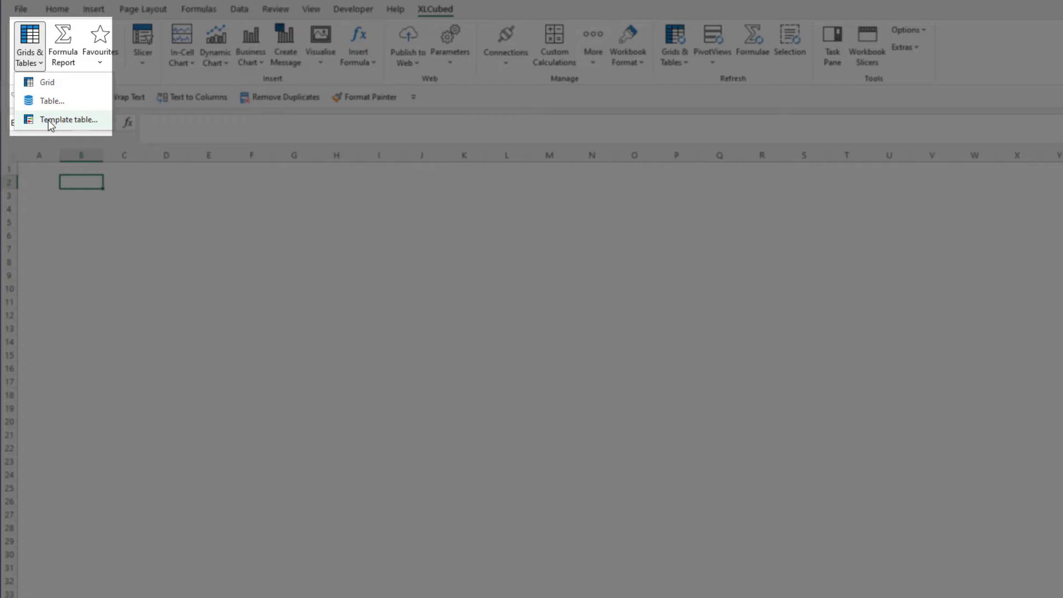
left_click(68, 119)
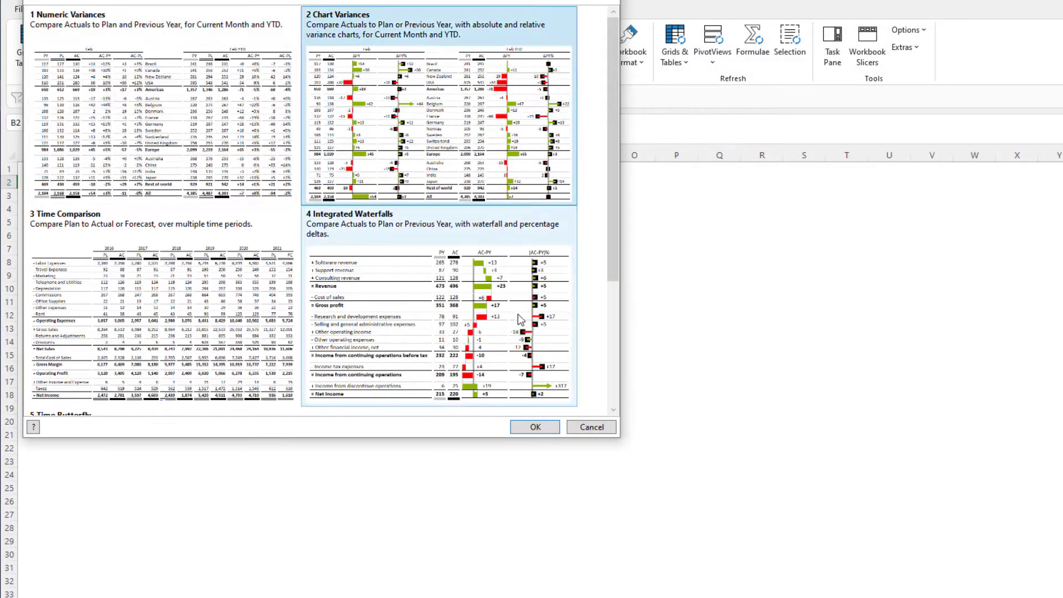
Step: Choose the Chart Variances template with SalesTerritory rows using Descendants Between
left_click(535, 427)
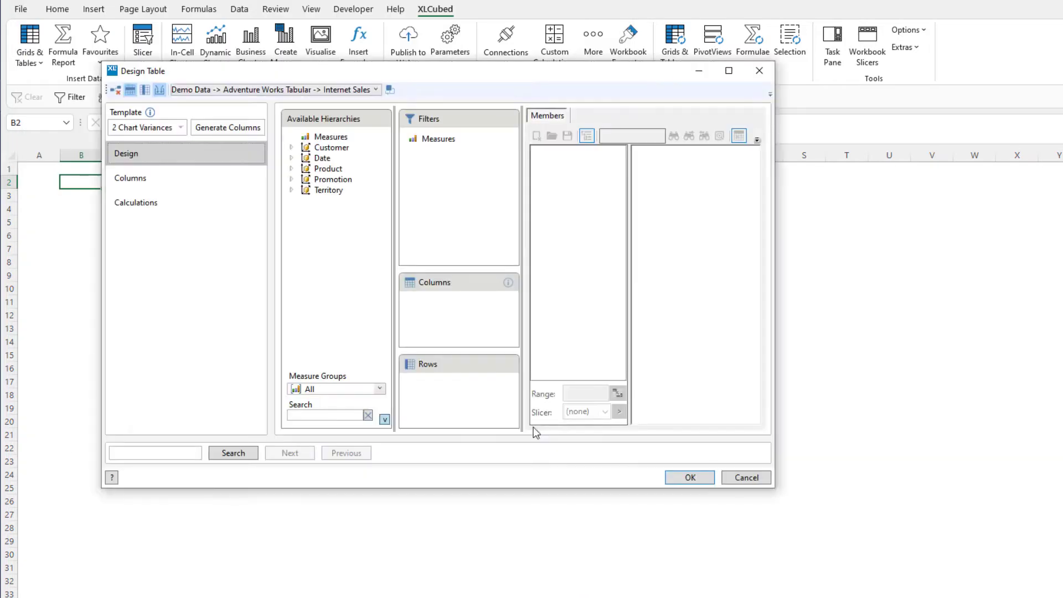
left_click(292, 190)
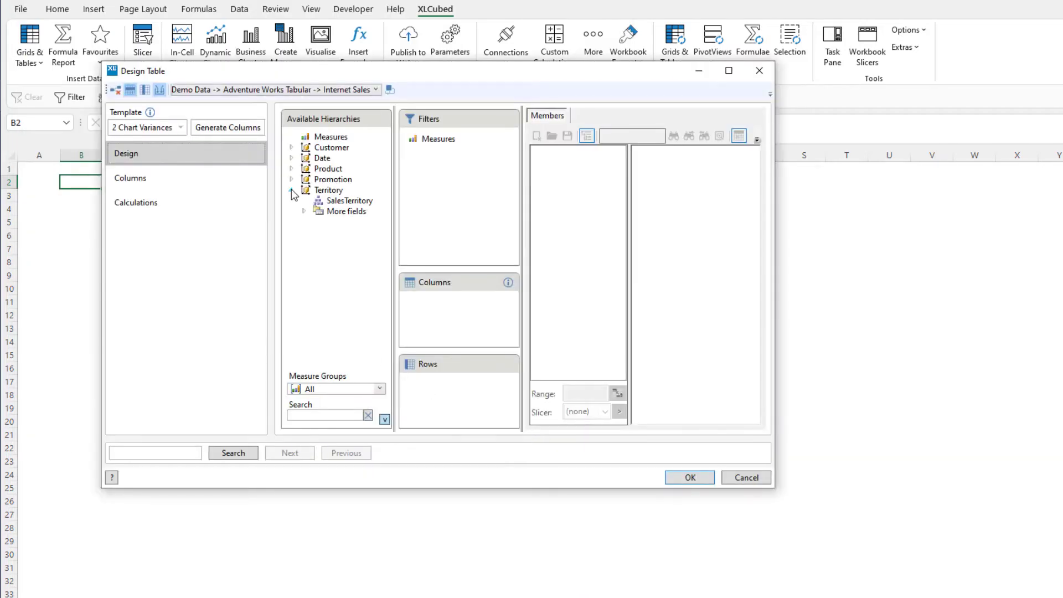
left_click(350, 199)
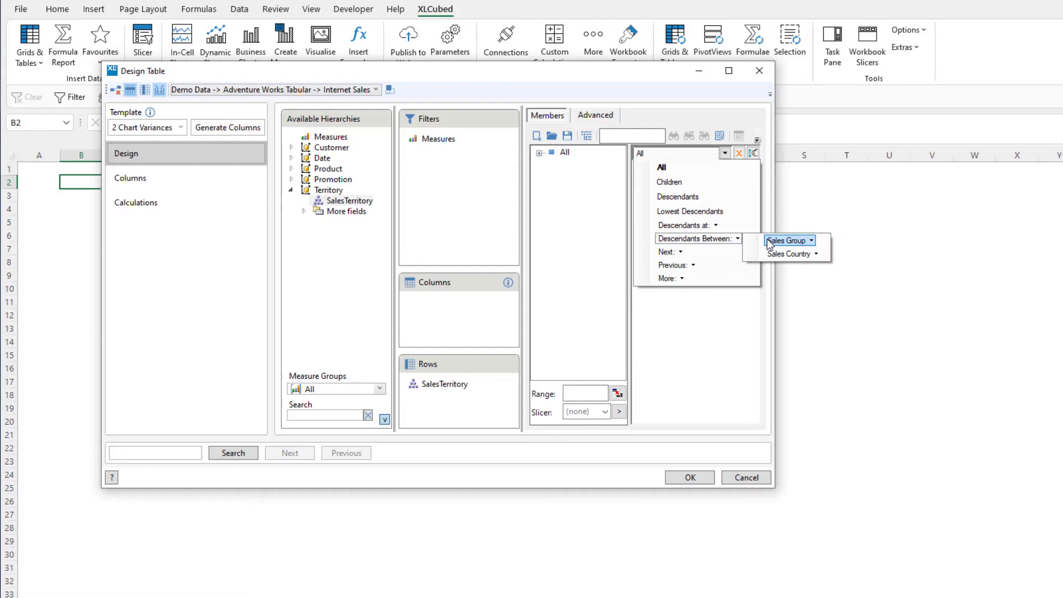
left_click(786, 241)
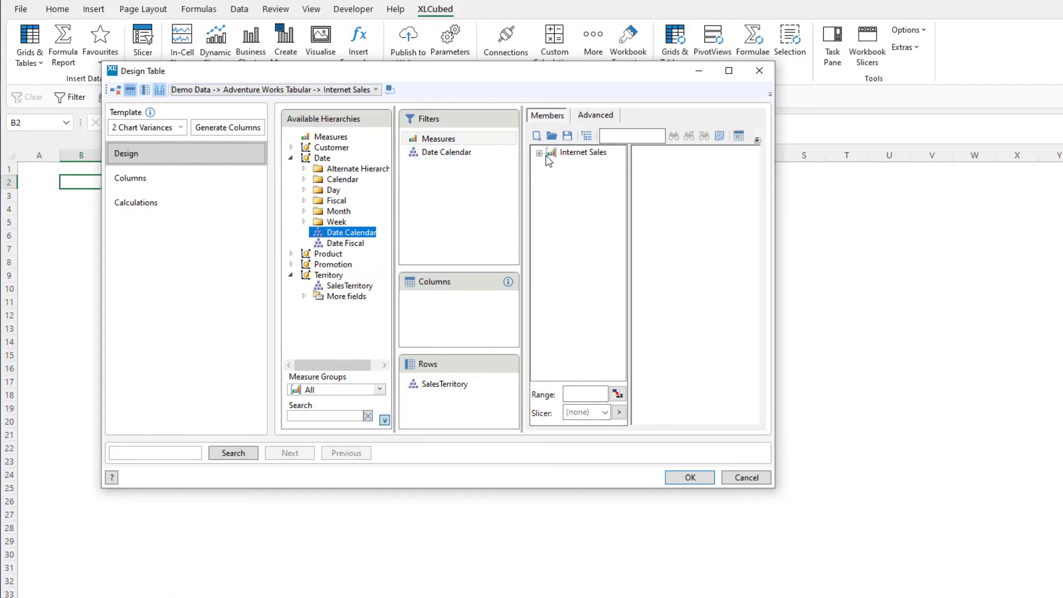
Step: Pick Internet Sales as the measure and filter Date Calendar to Apr 21
left_click(539, 152)
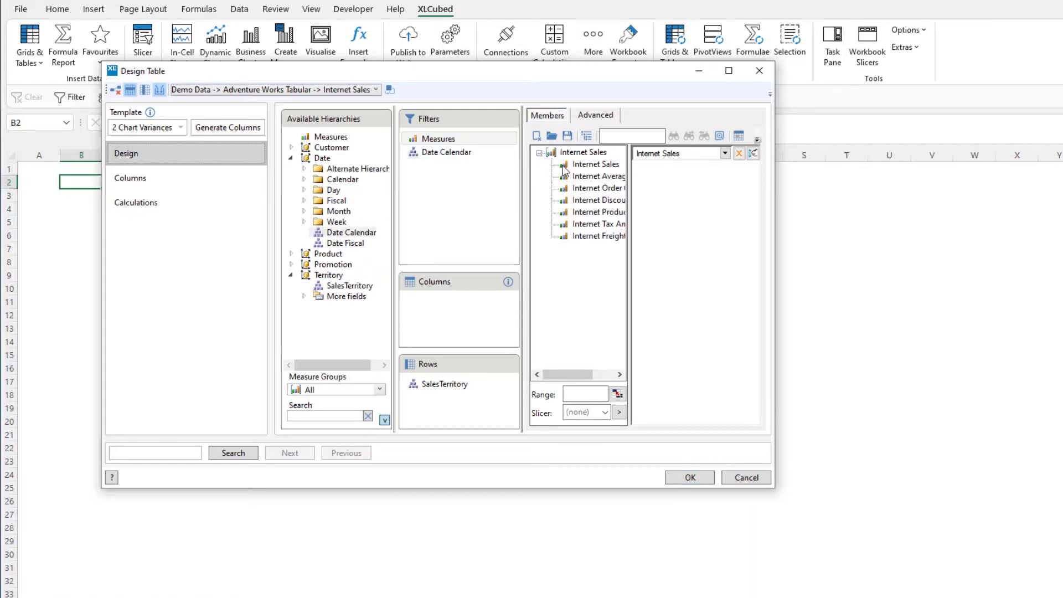
left_click(446, 152)
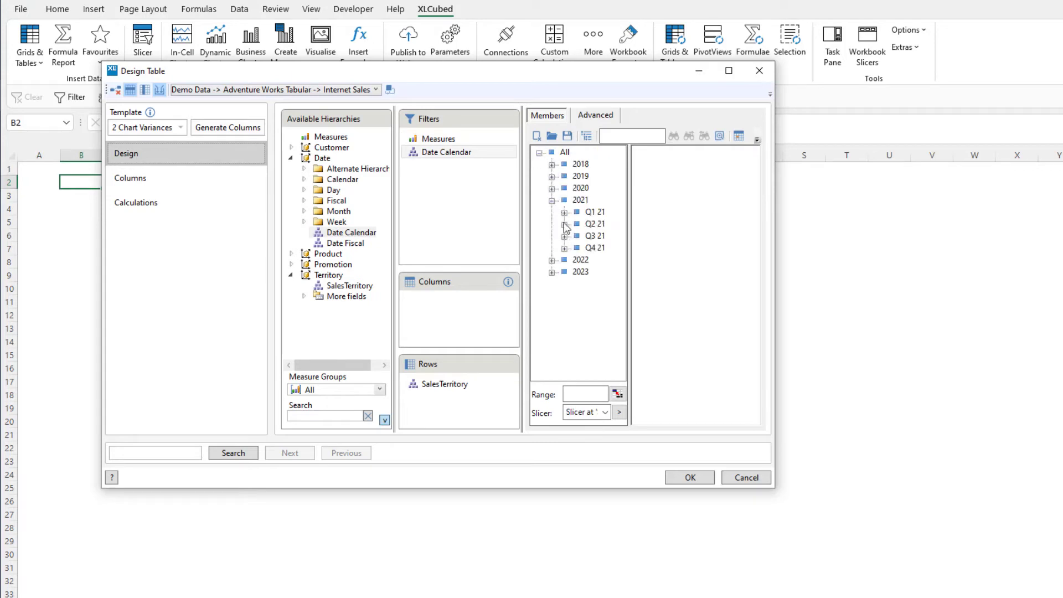
left_click(565, 224)
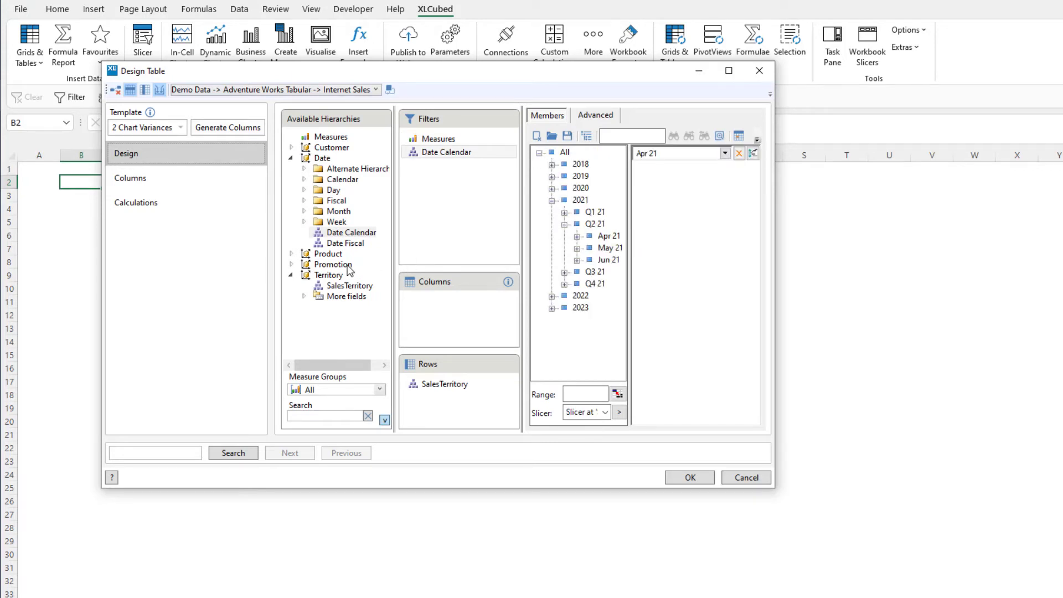
Step: Add Promotion to the columns and use All as the actual member
left_click(332, 264)
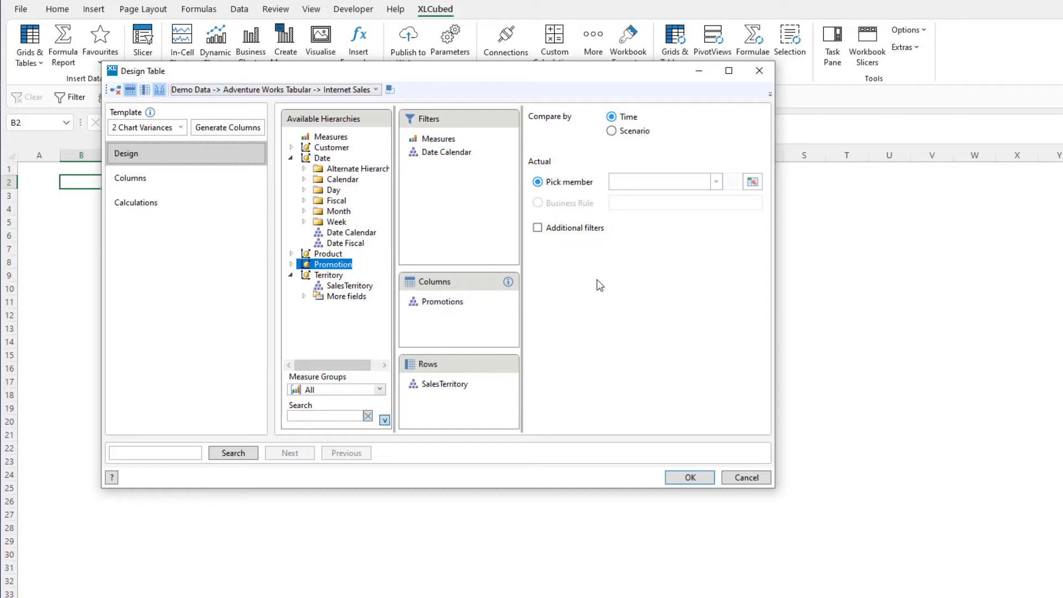
left_click(715, 181)
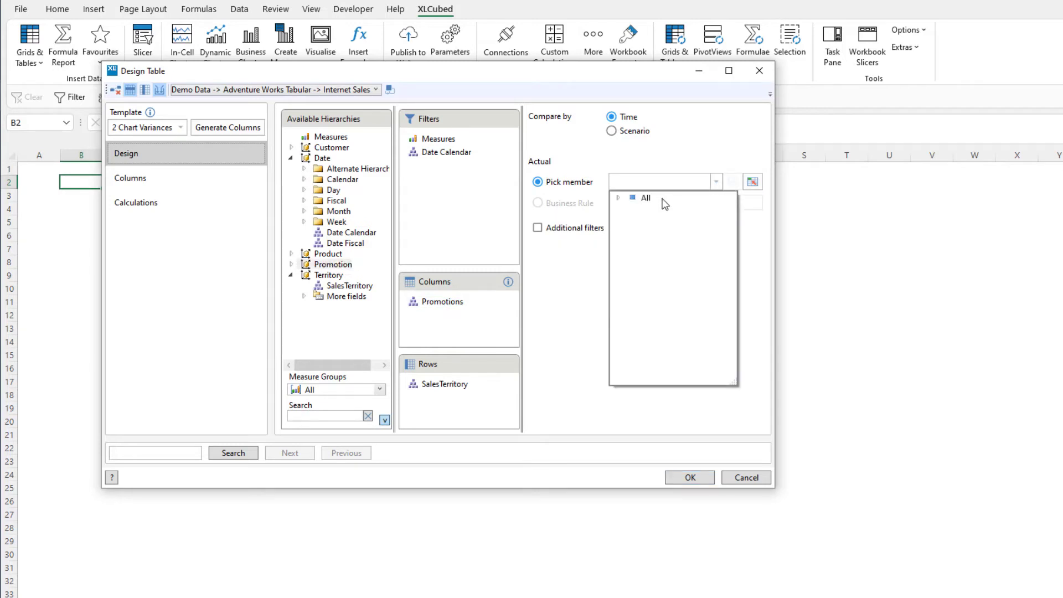
left_click(645, 197)
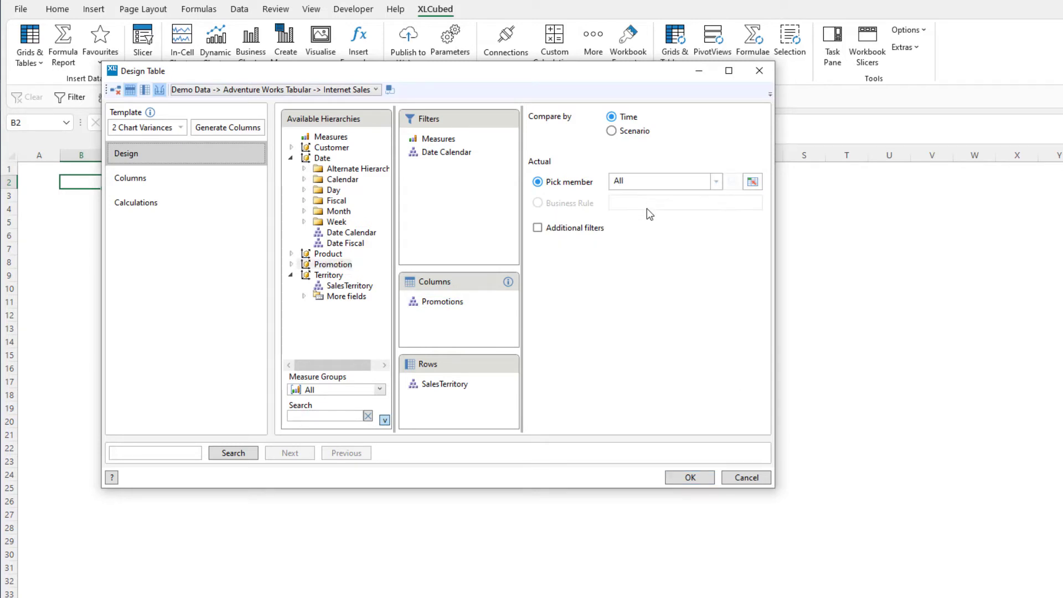
Step: Set the calculation year hierarchy to Date Calendar at Year level and build the table
left_click(136, 202)
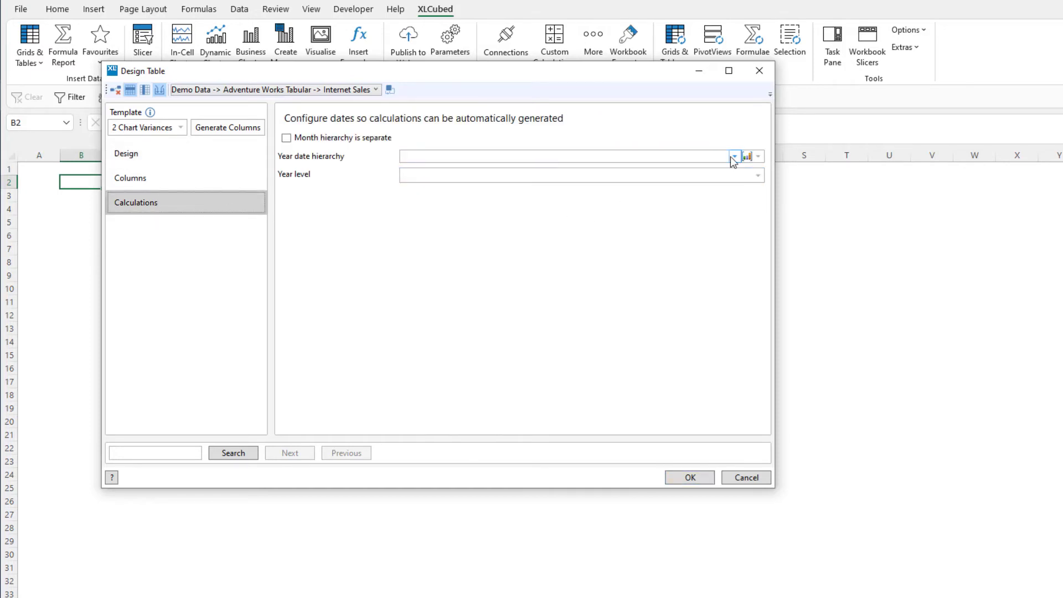
left_click(734, 156)
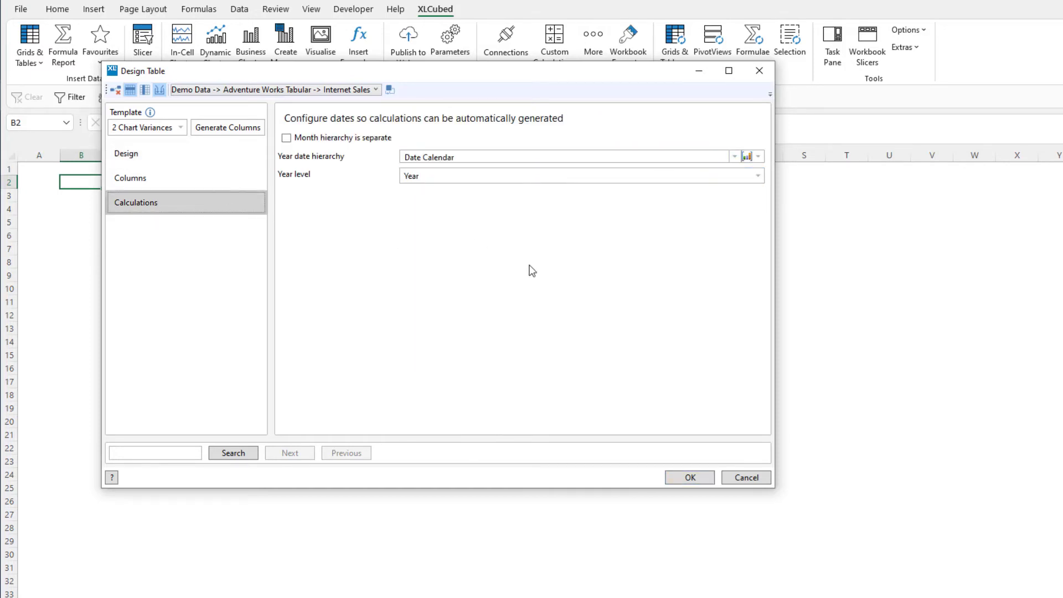
left_click(758, 175)
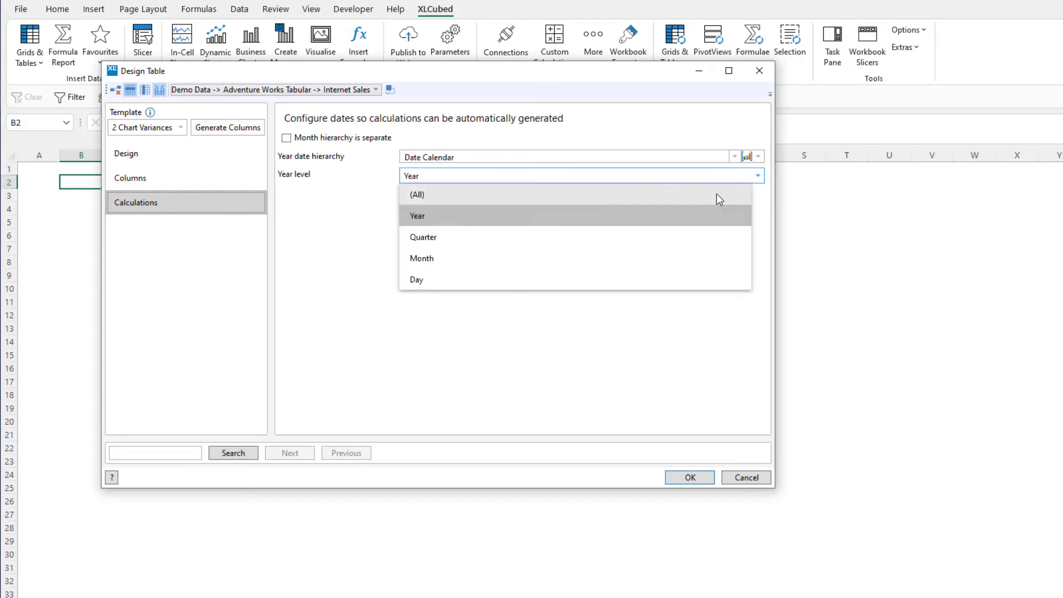
left_click(417, 215)
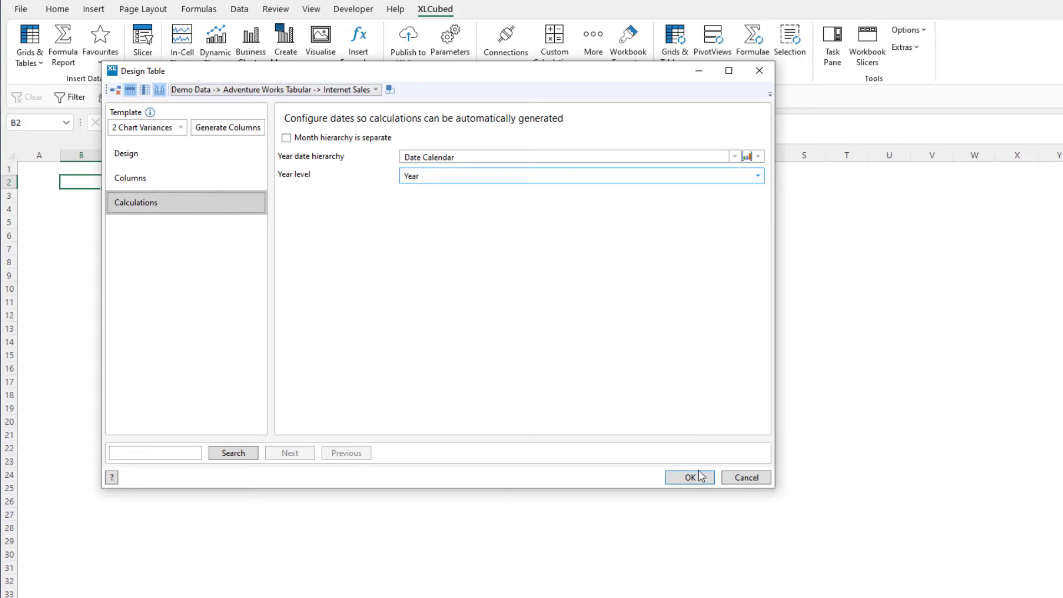
left_click(689, 477)
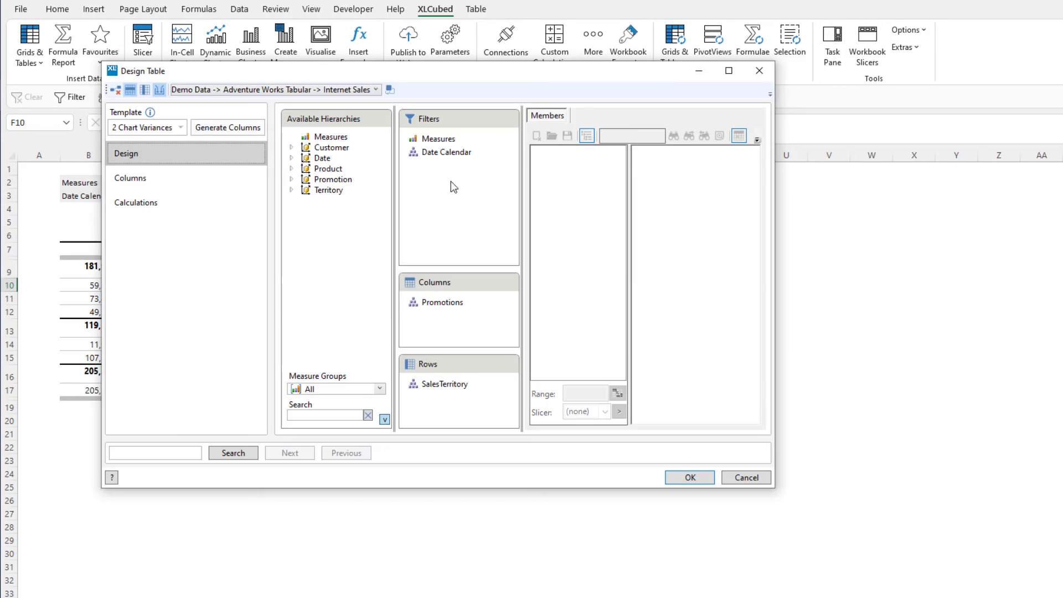
Step: Link the Date Calendar filter to the slicer at Sheet2!$J$2, showing Feb 21 figures
left_click(446, 152)
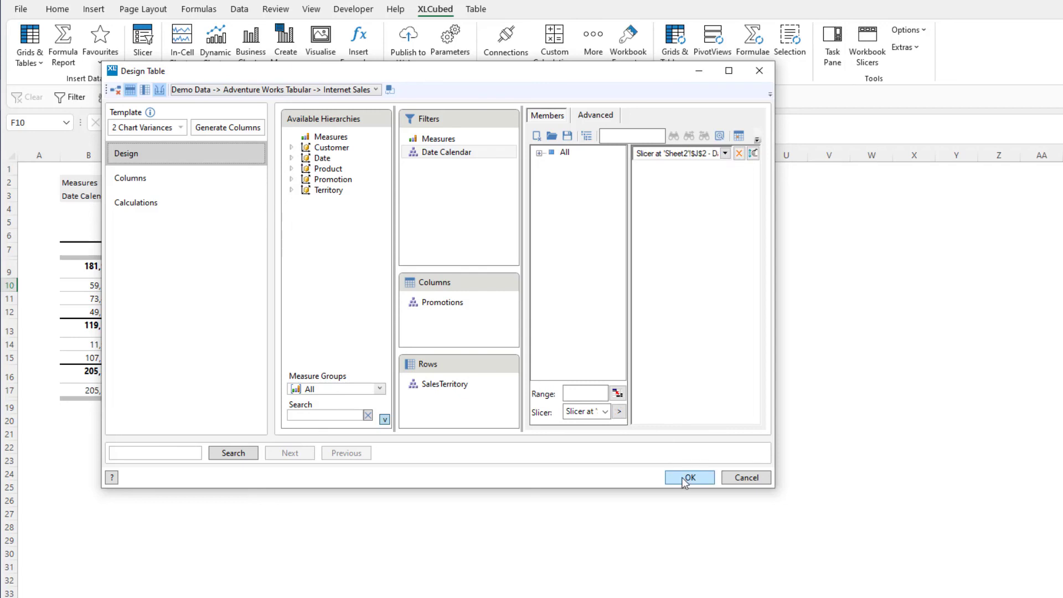
left_click(689, 478)
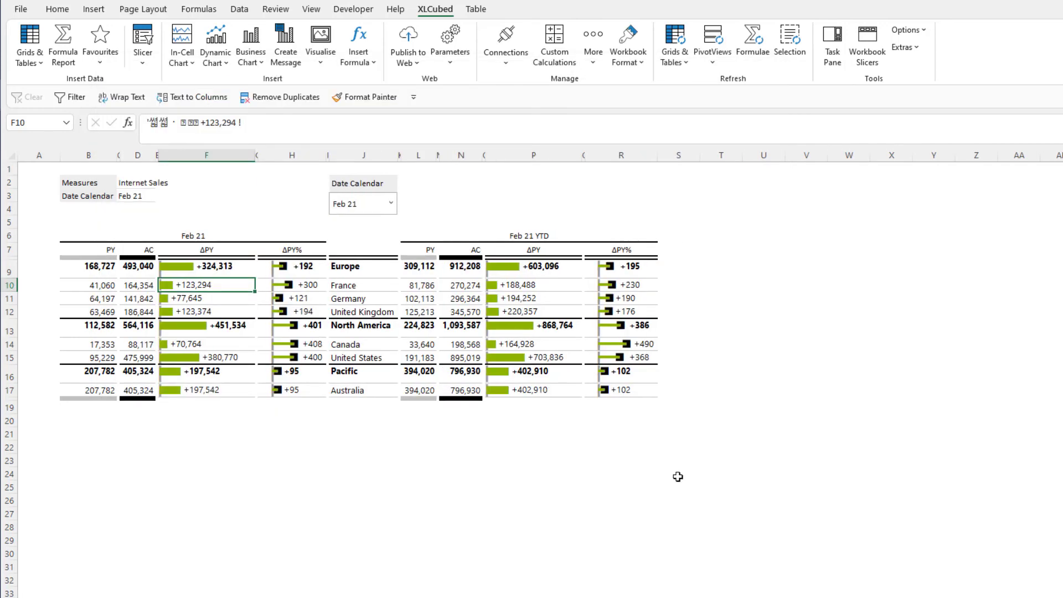